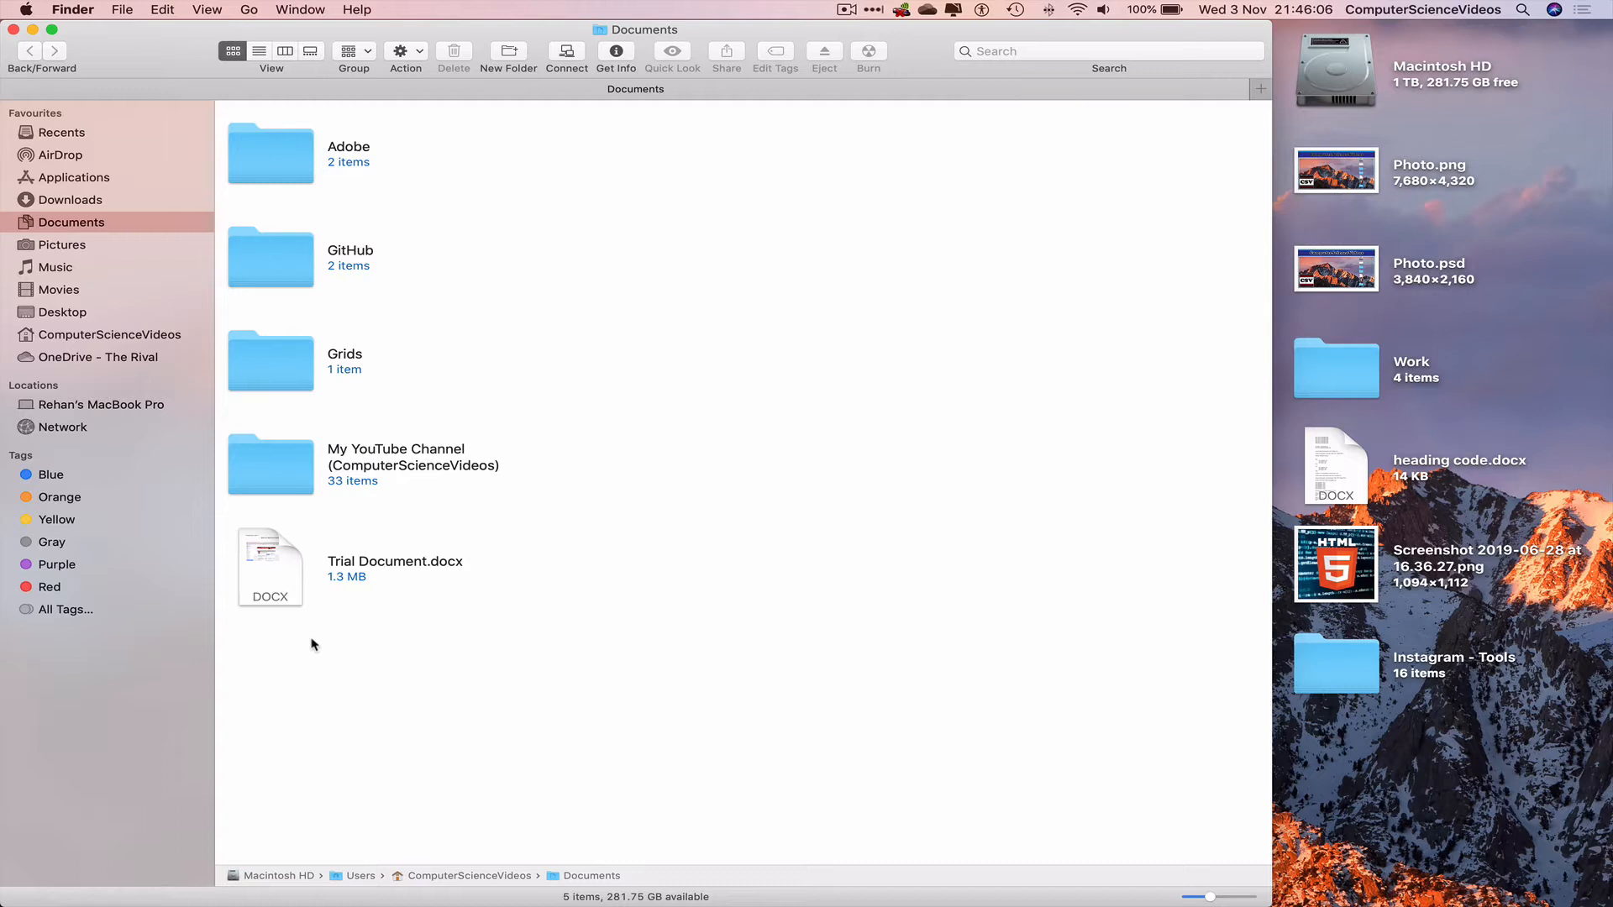
Show the Music folder with iTunes, Music, Other Music and two voice recordings
click(55, 266)
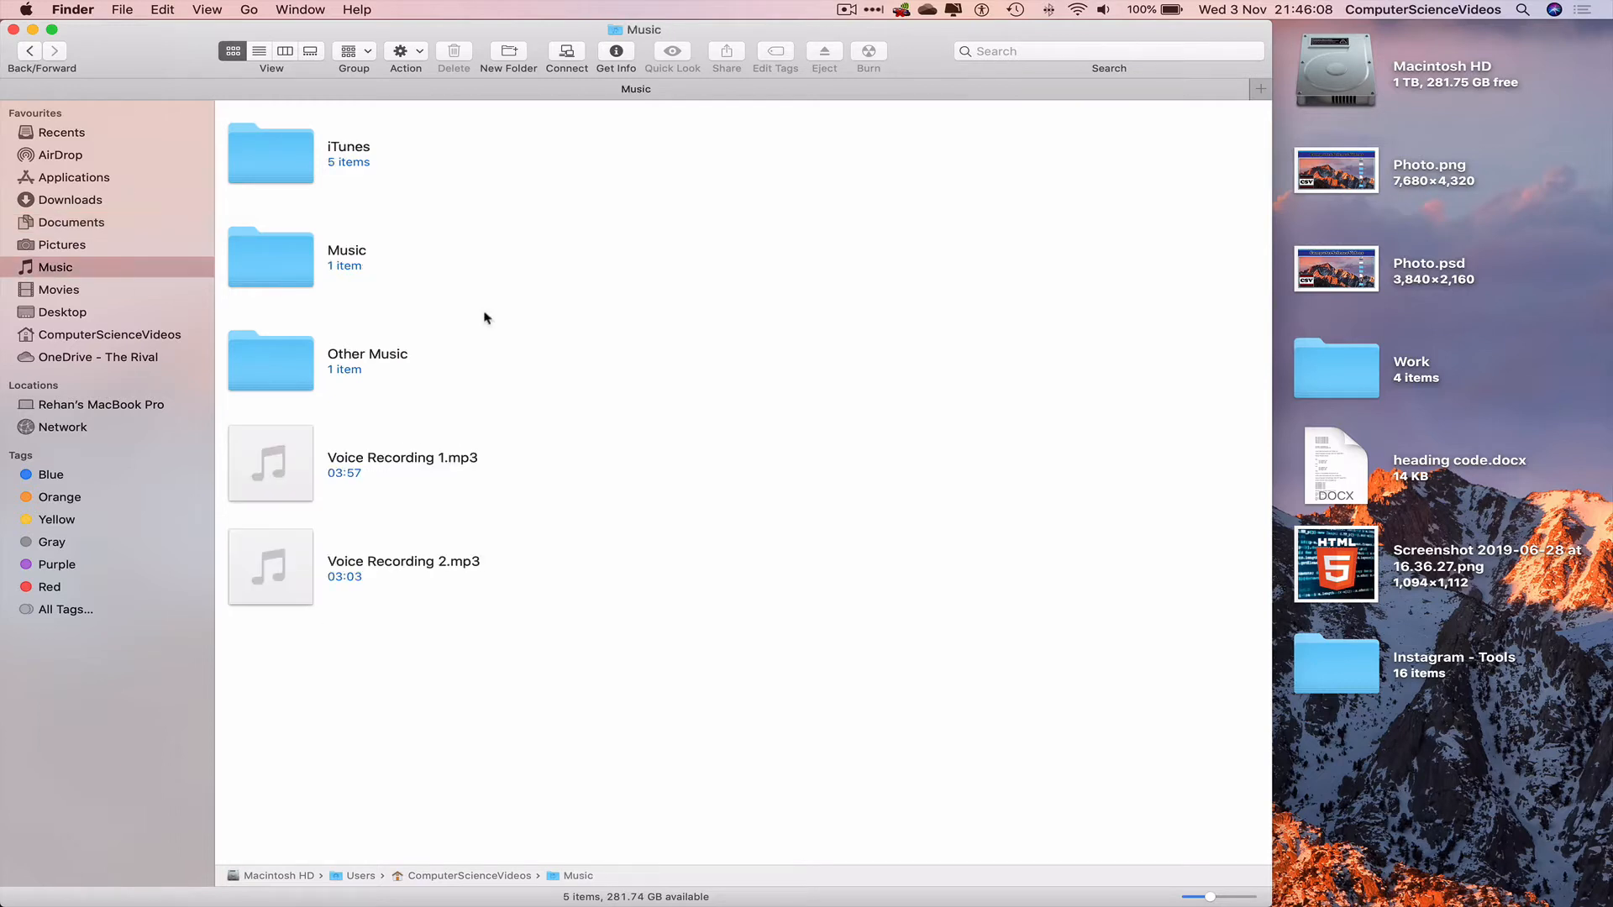
mouse_move(574, 489)
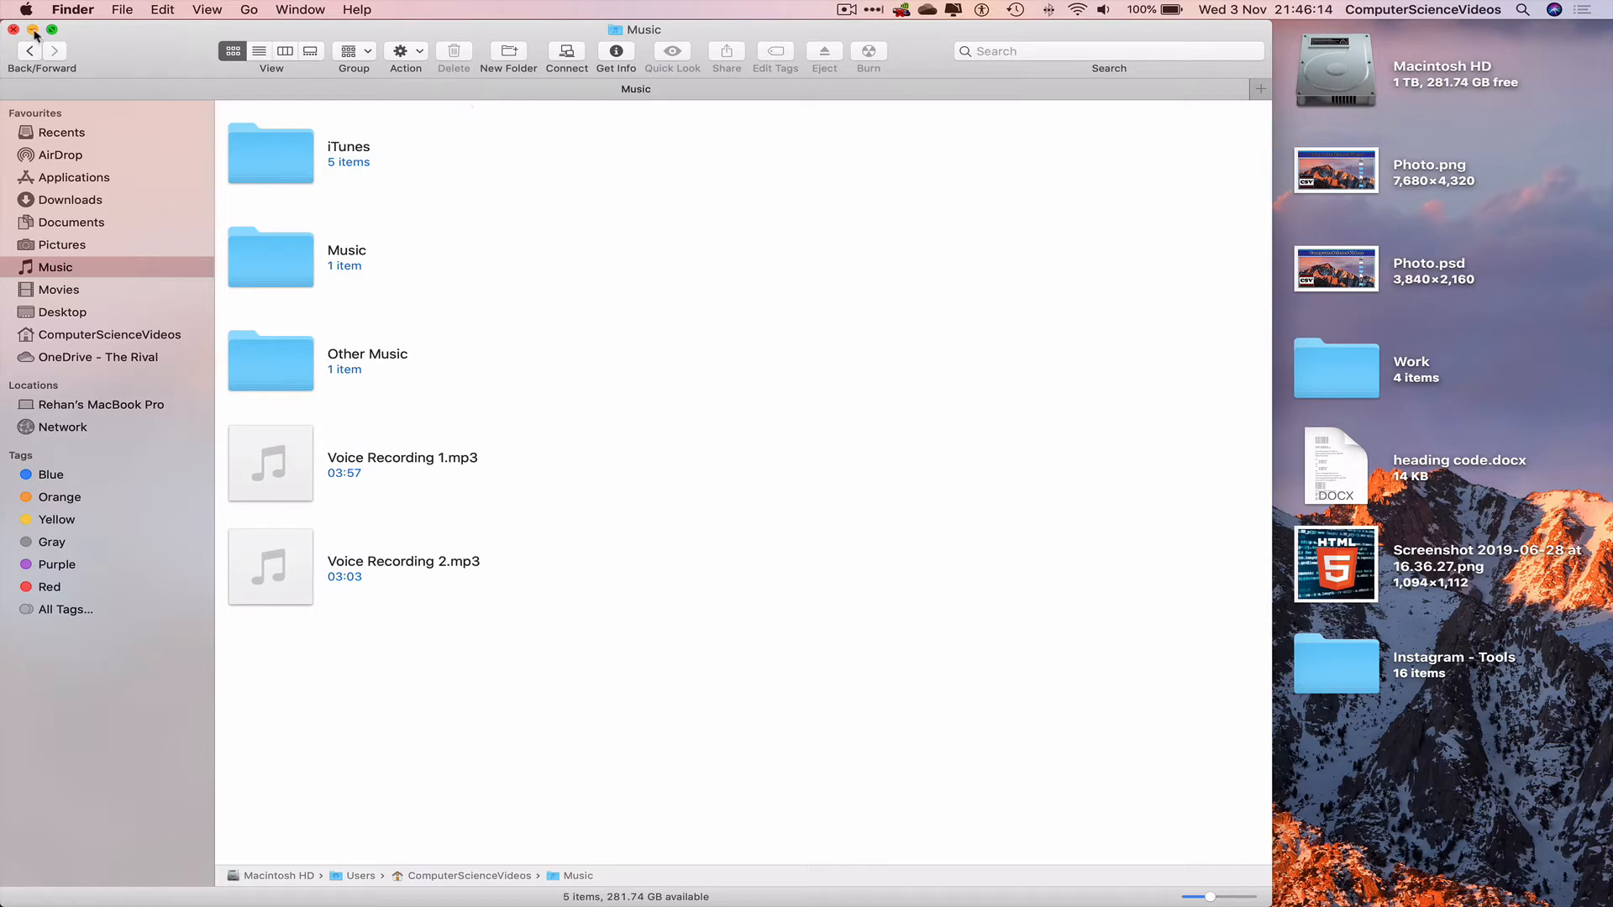
Create a new desktop folder named 'Voice Recording'
click(16, 29)
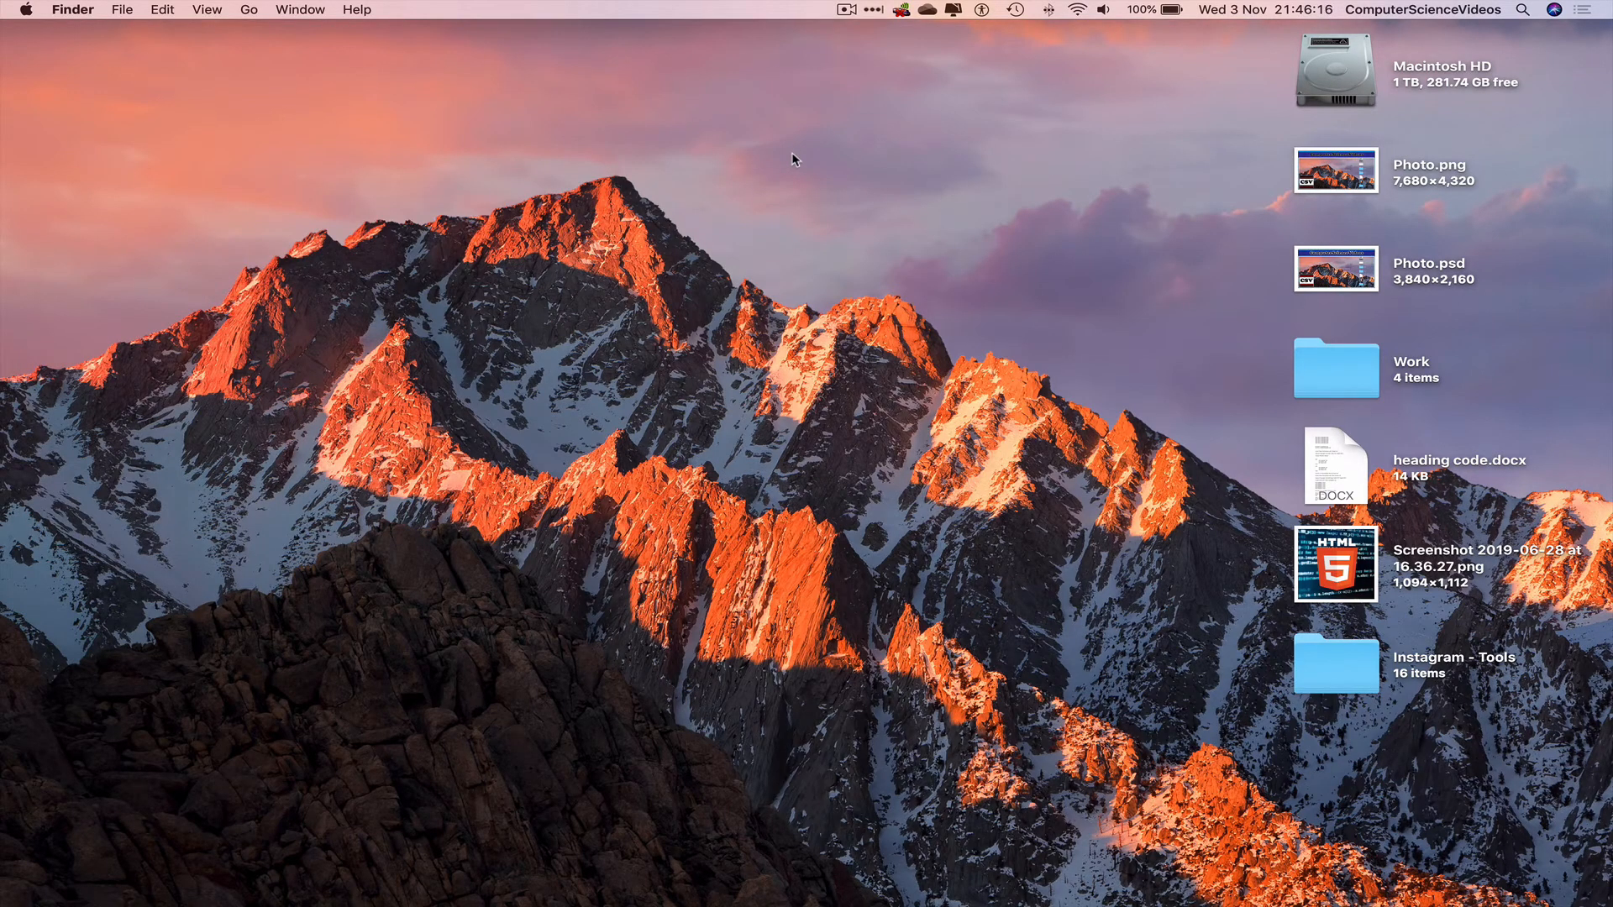
right_click(798, 151)
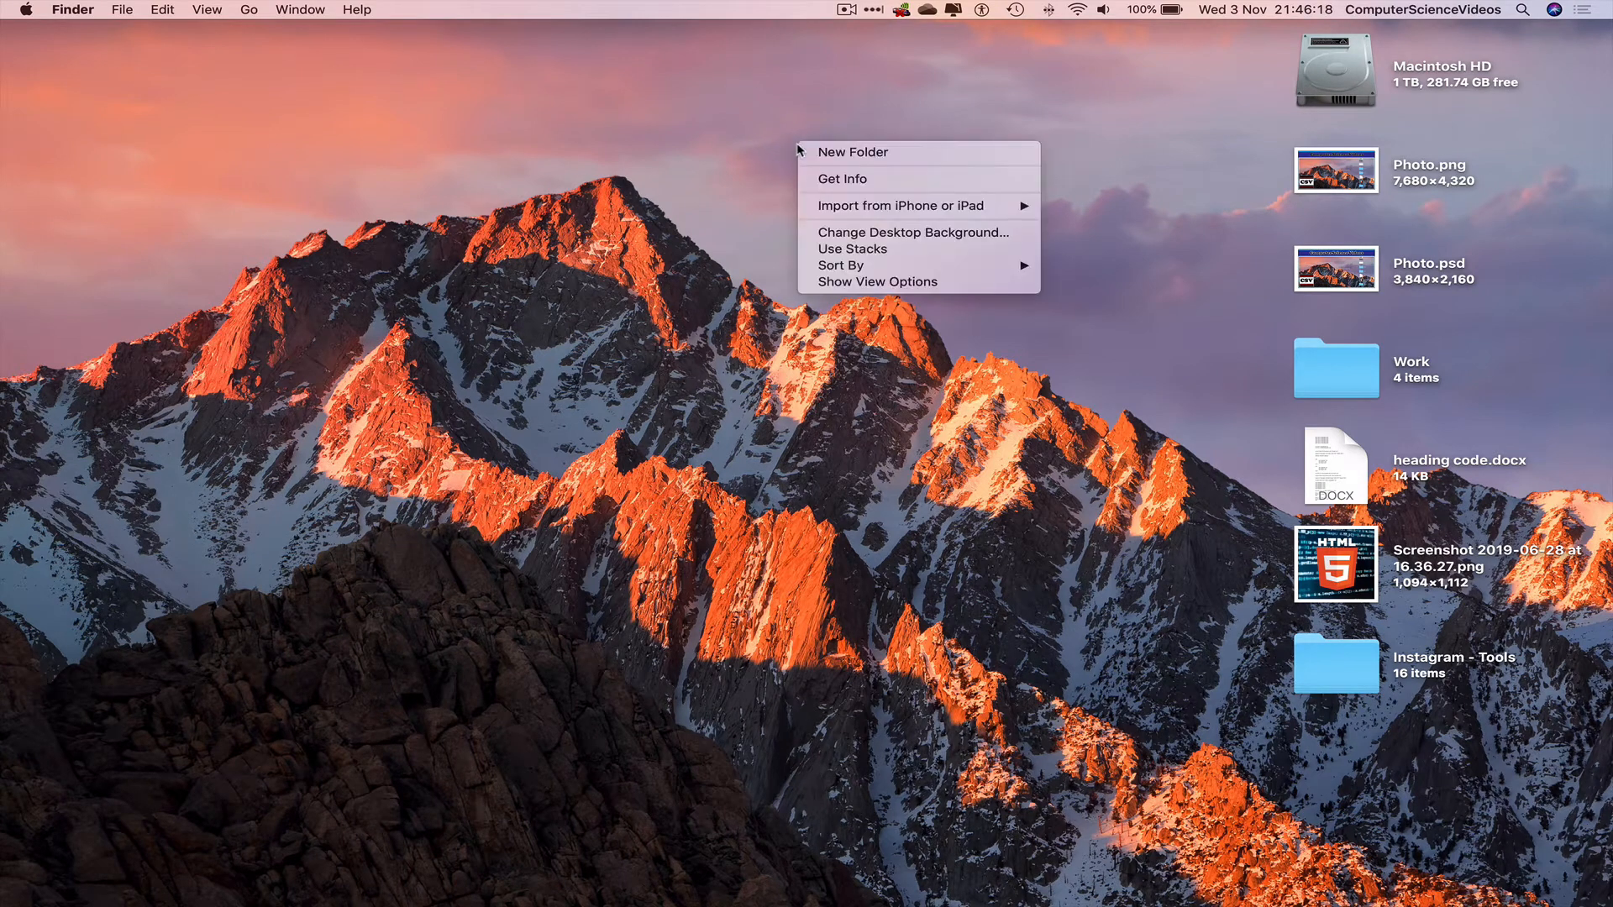
click(831, 155)
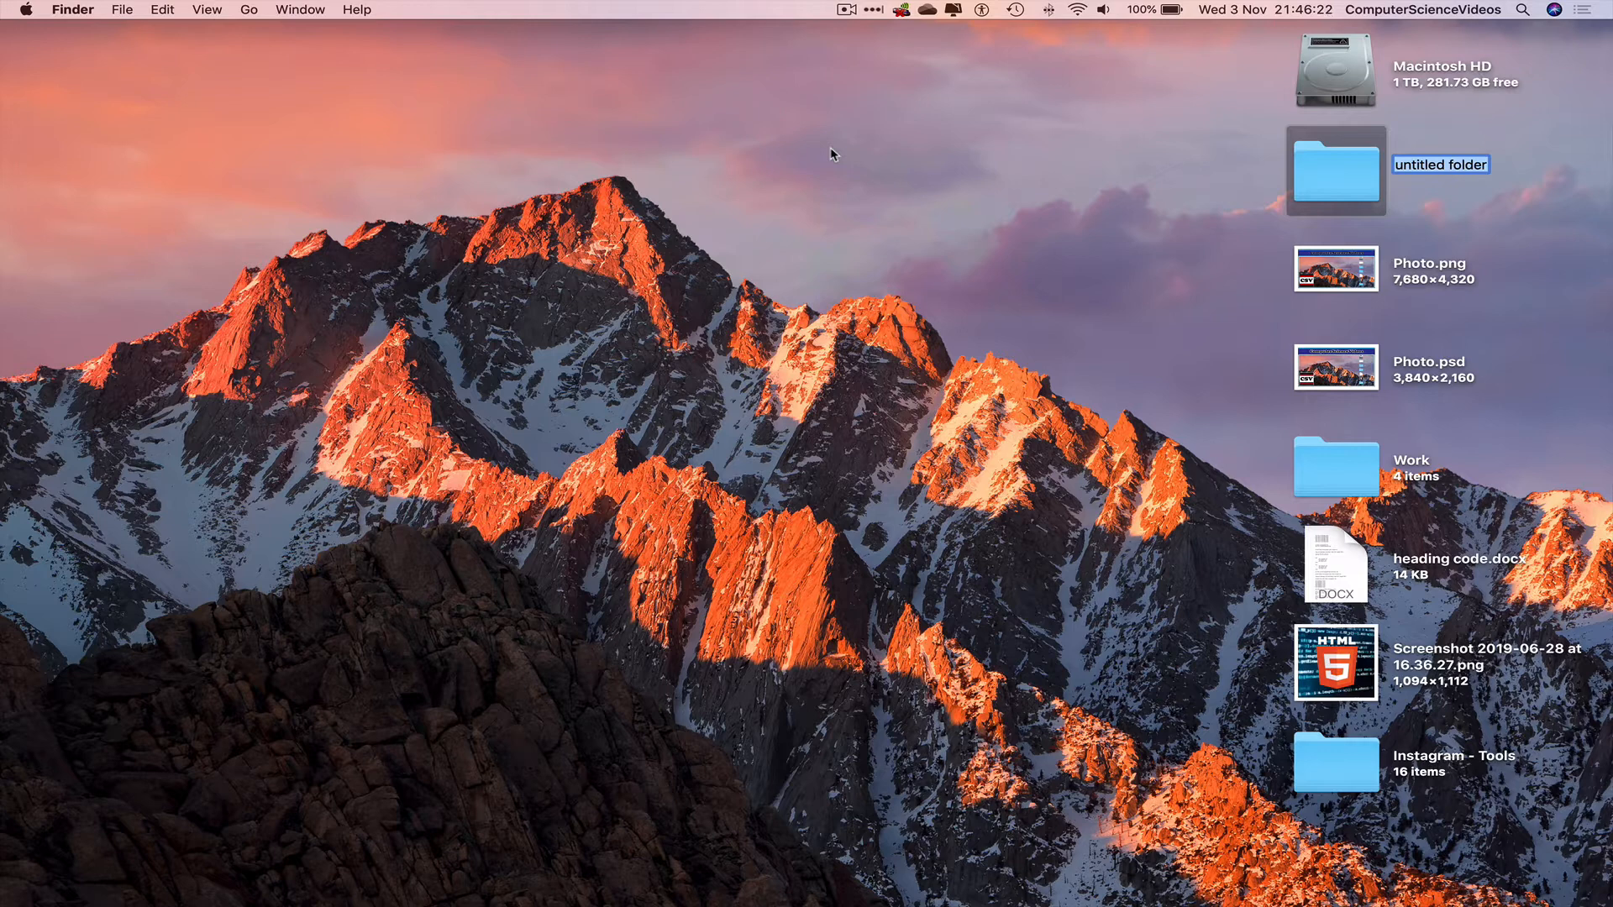
text(Voice Recording)
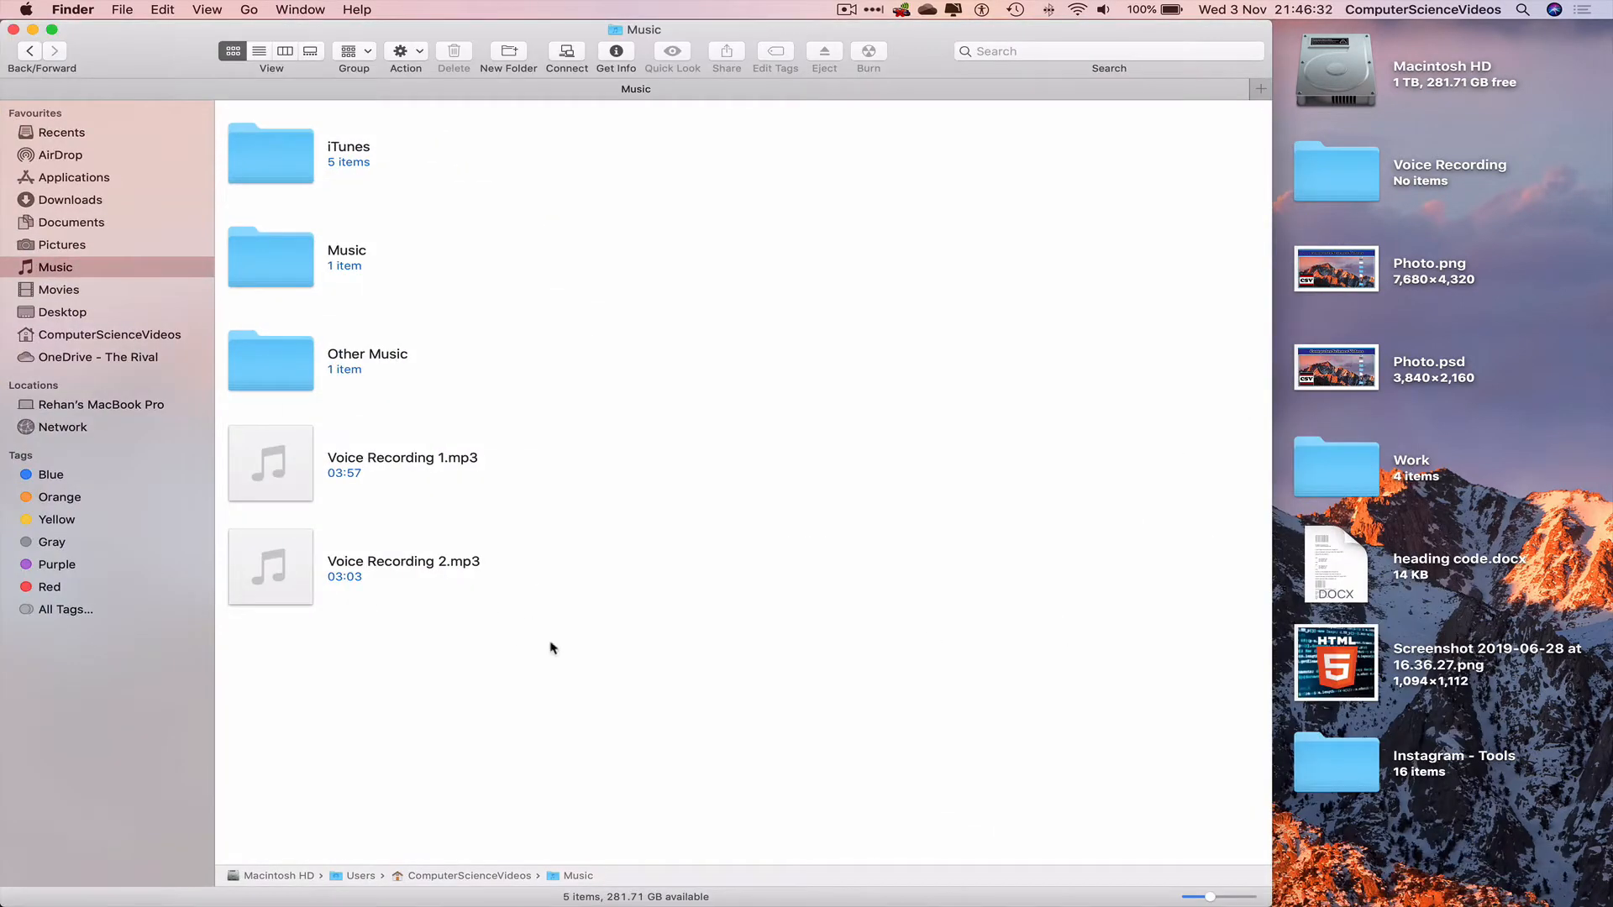
Copy the two Voice Recording mp3 files and hide the Music window
right_click(270, 462)
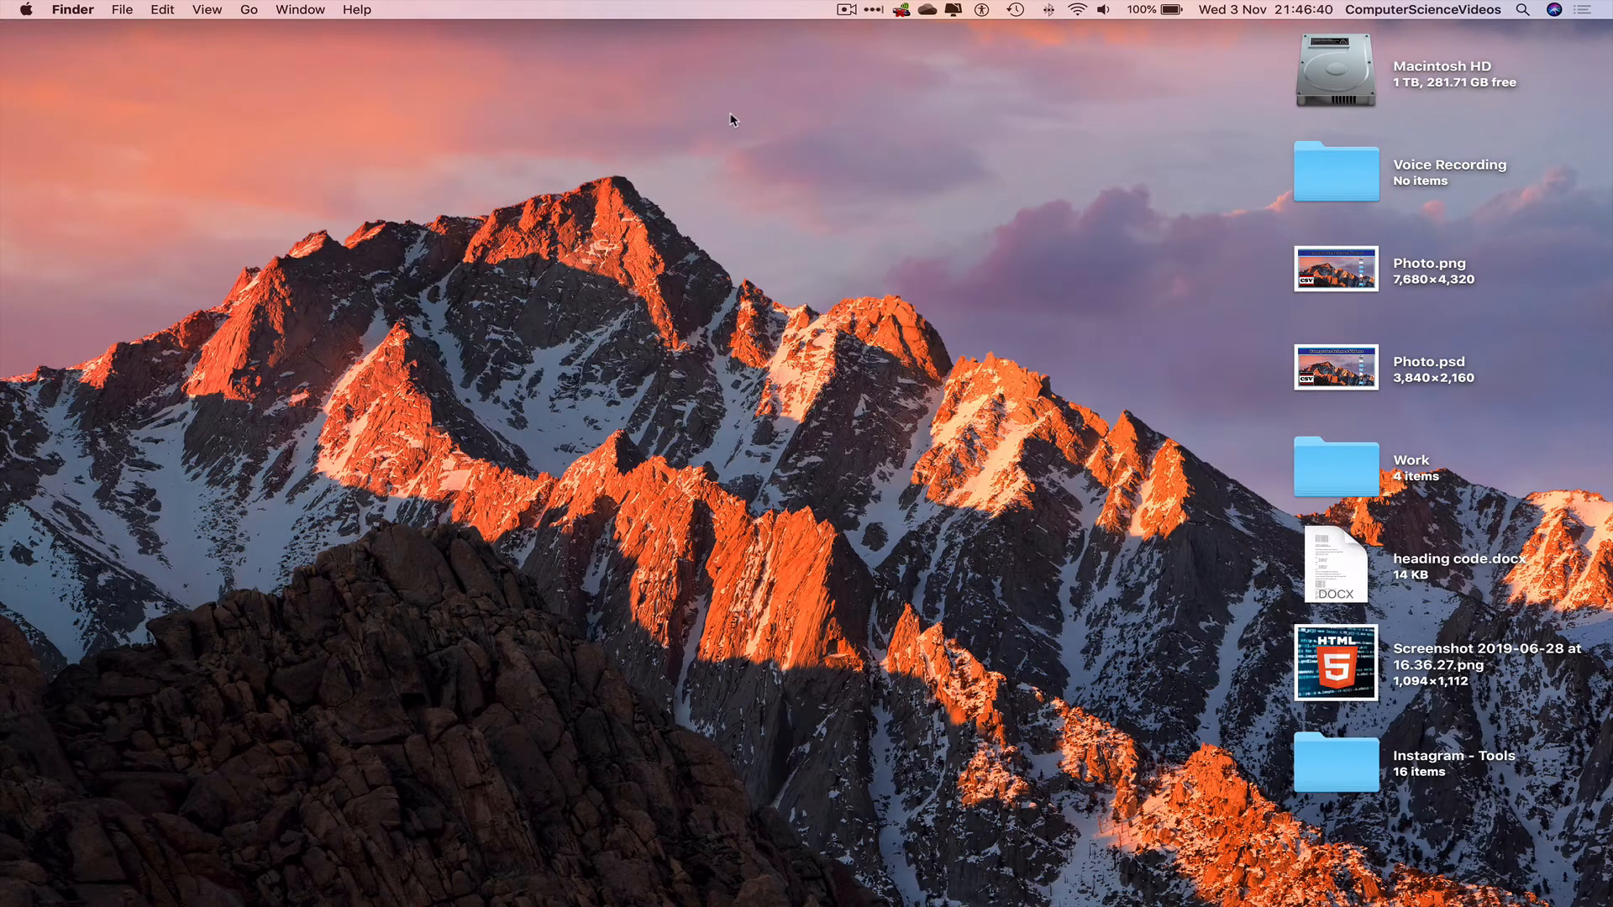
Paste Voice Recording 1.mp3 and 2.mp3 into the Voice Recording folder in Icon view
double_click(1334, 171)
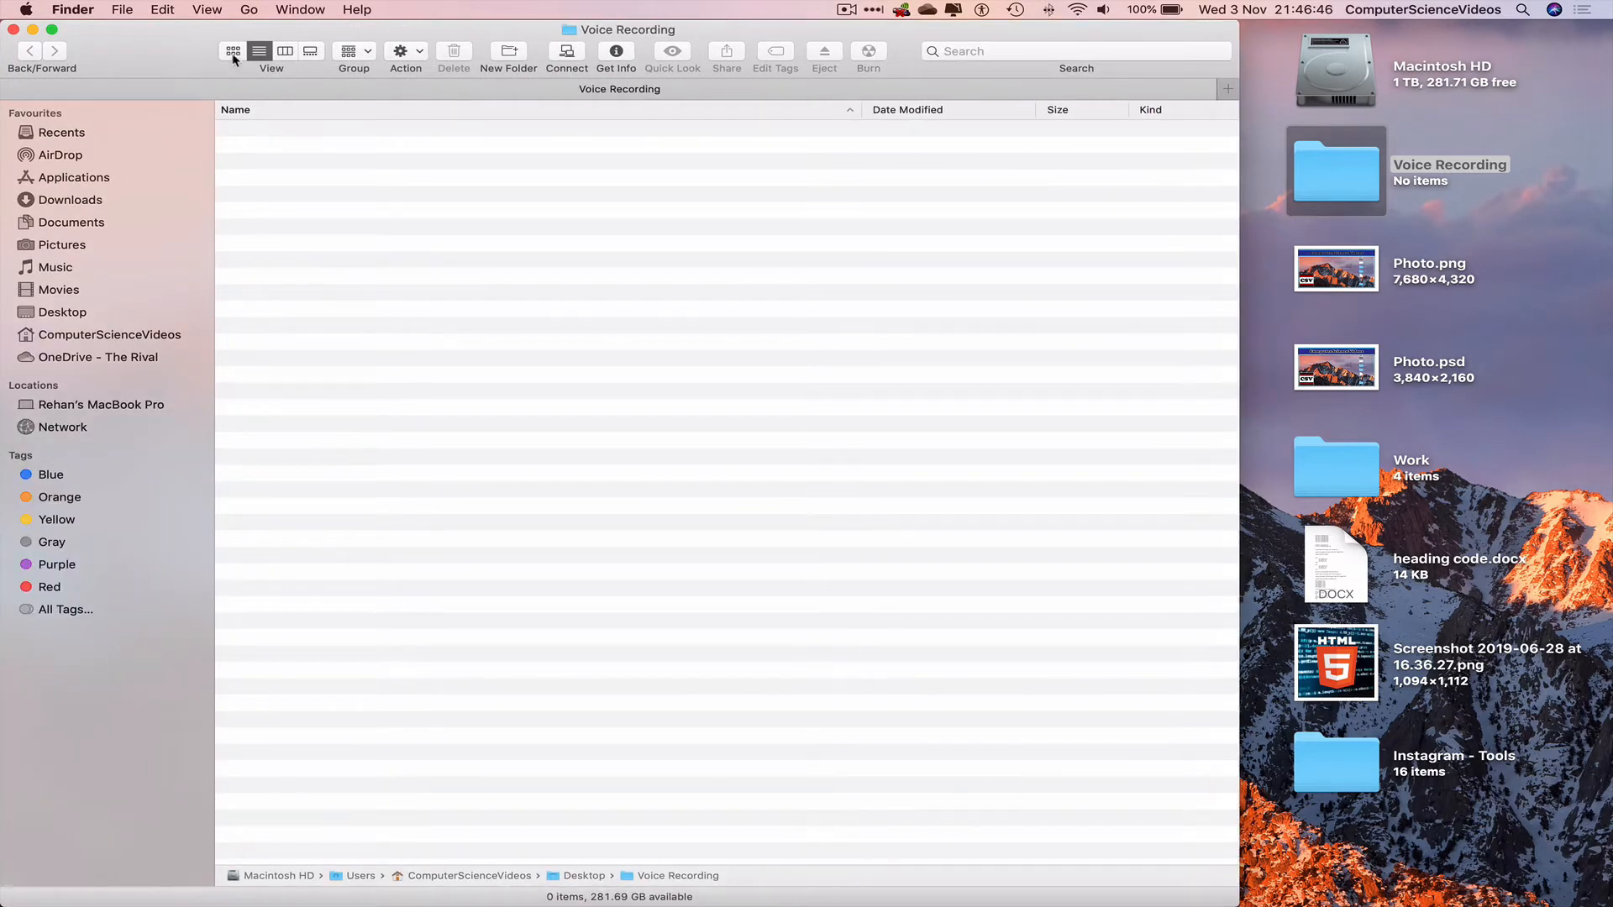
click(234, 51)
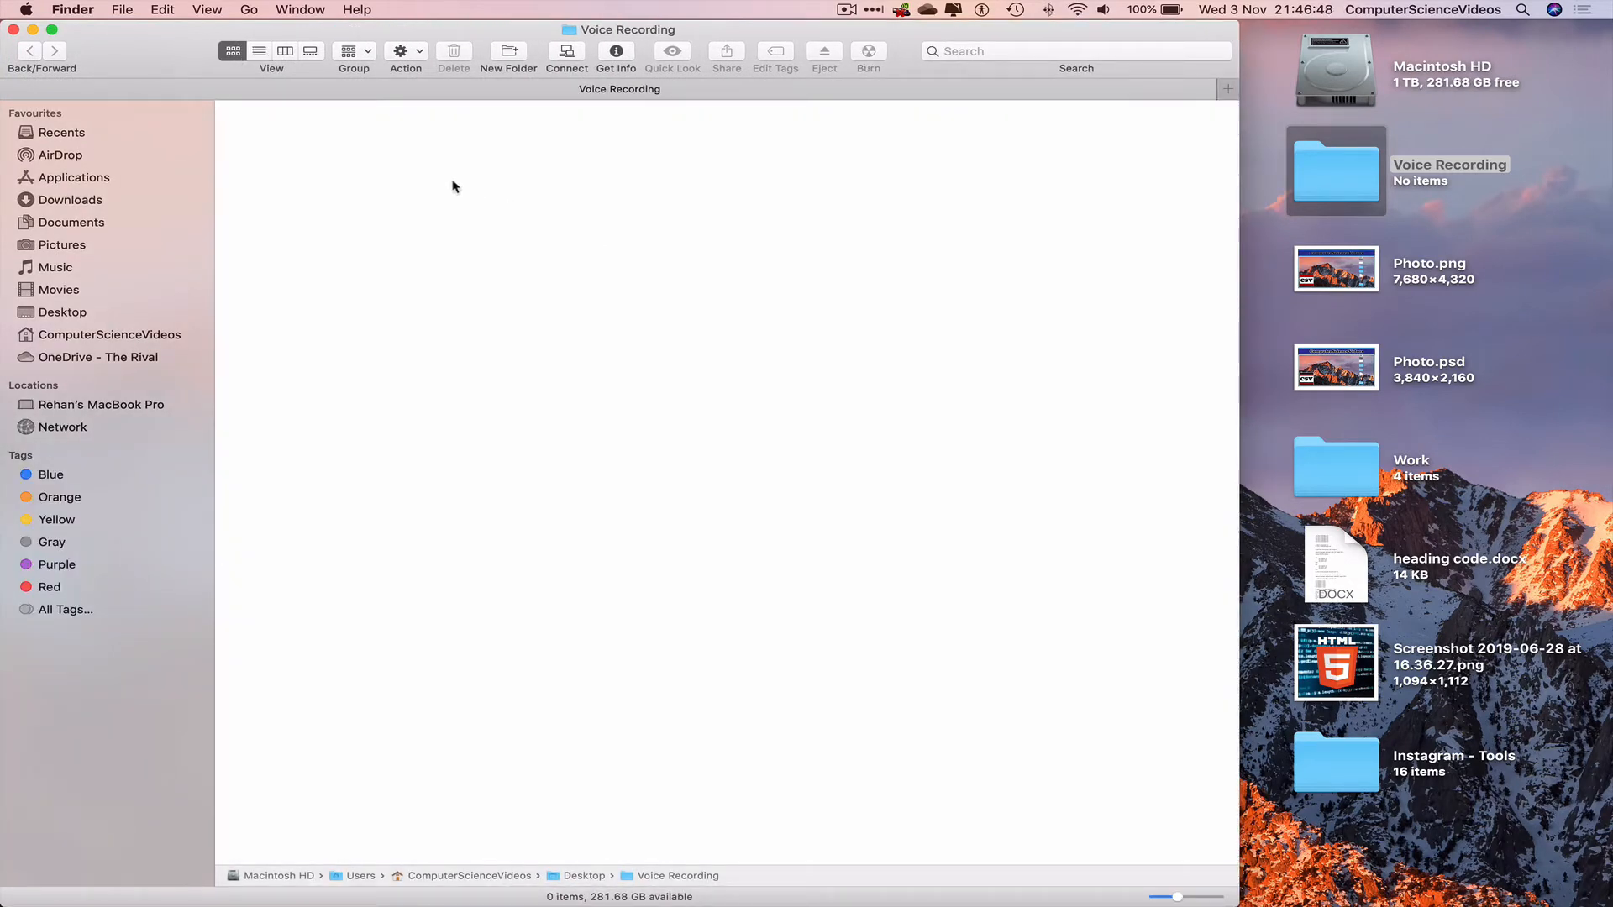
right_click(475, 166)
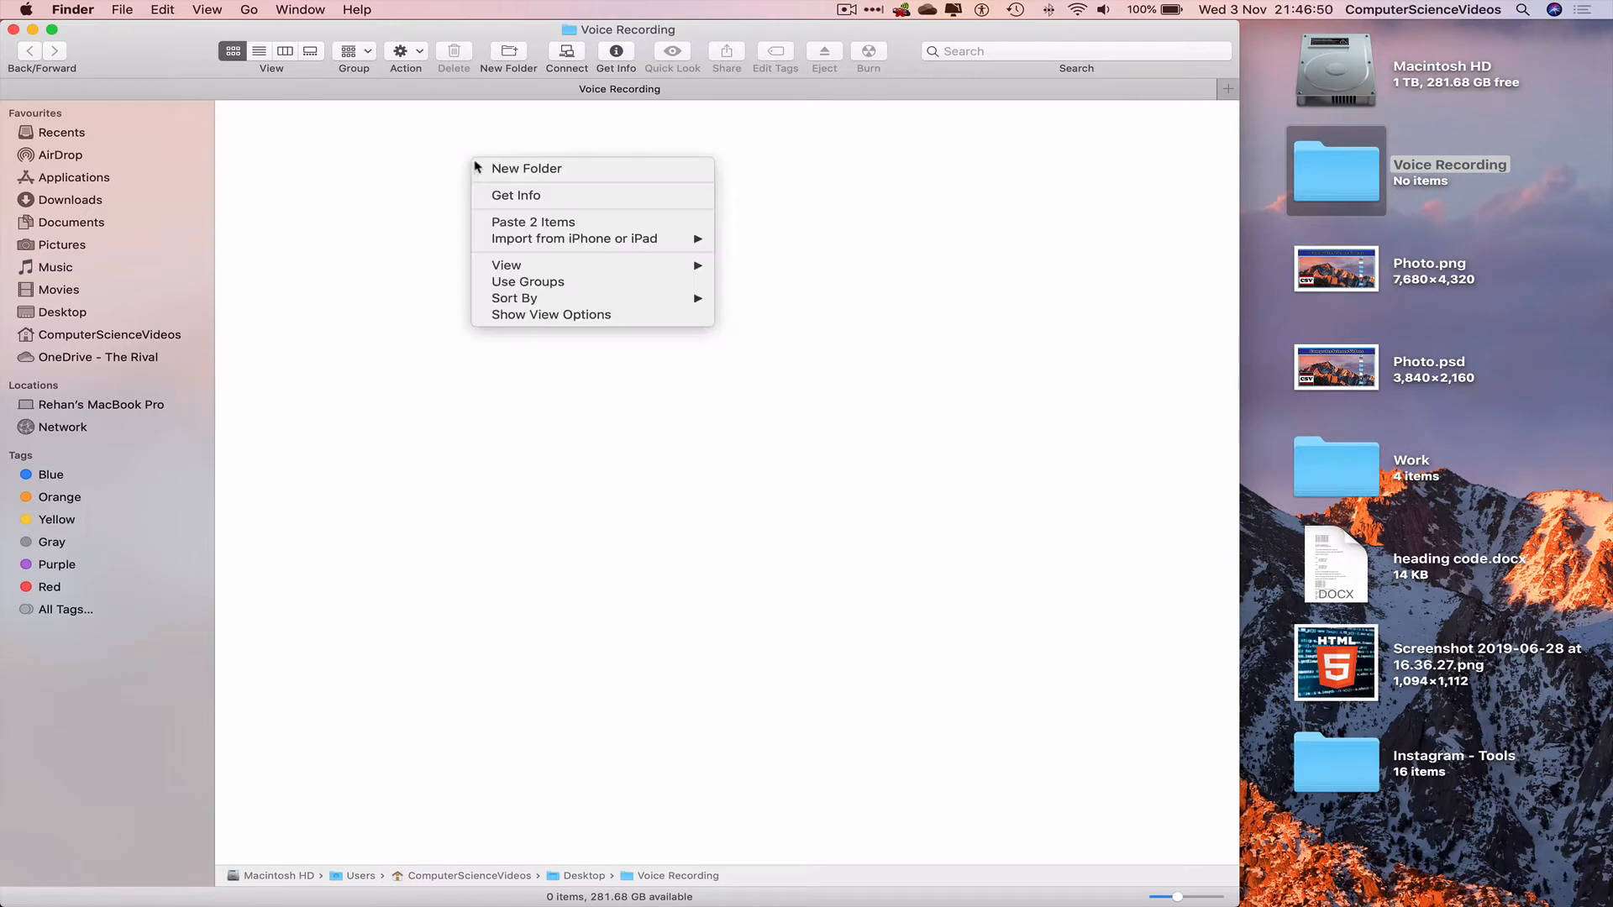
mouse_move(585, 224)
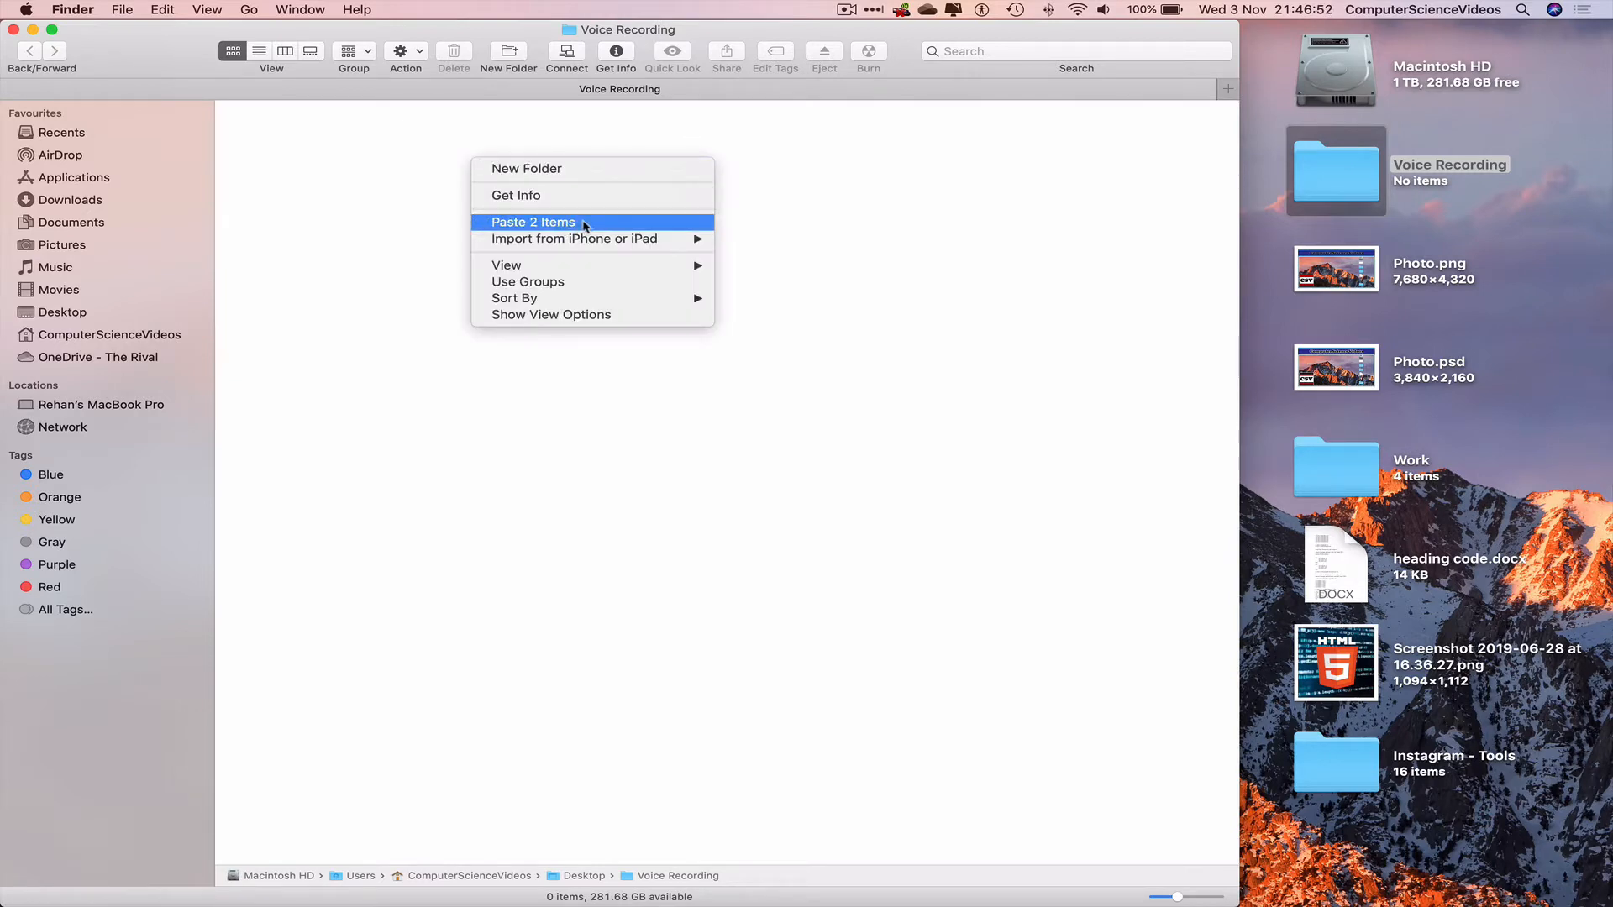
click(532, 222)
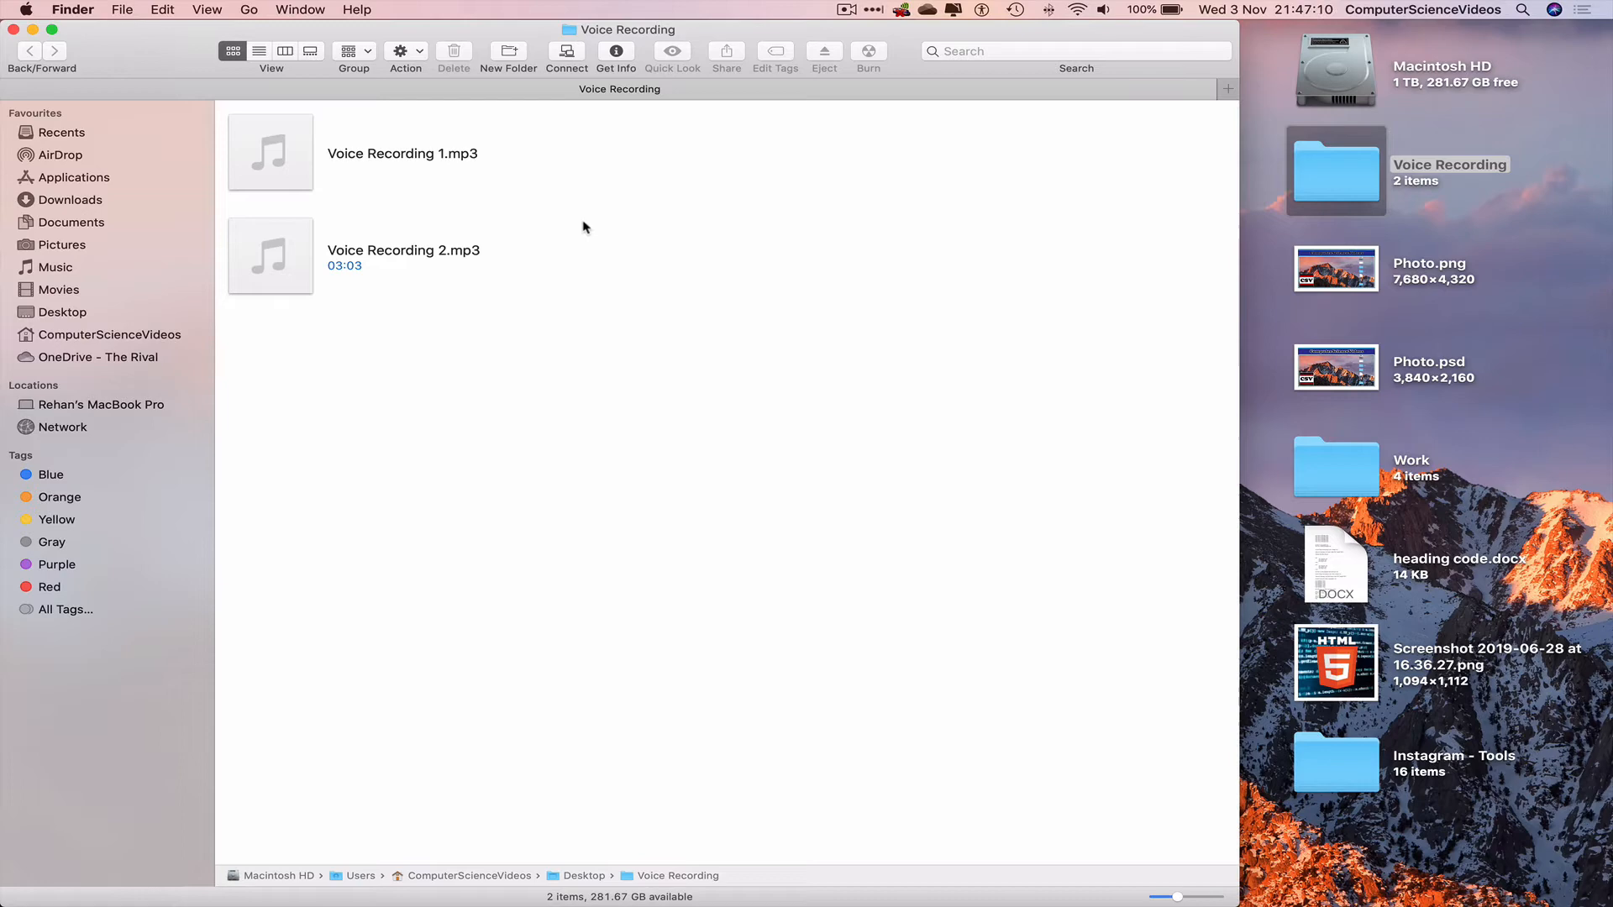
Return to the Music window and show AirDrop's nearby iPhone and MacBook Air
click(13, 28)
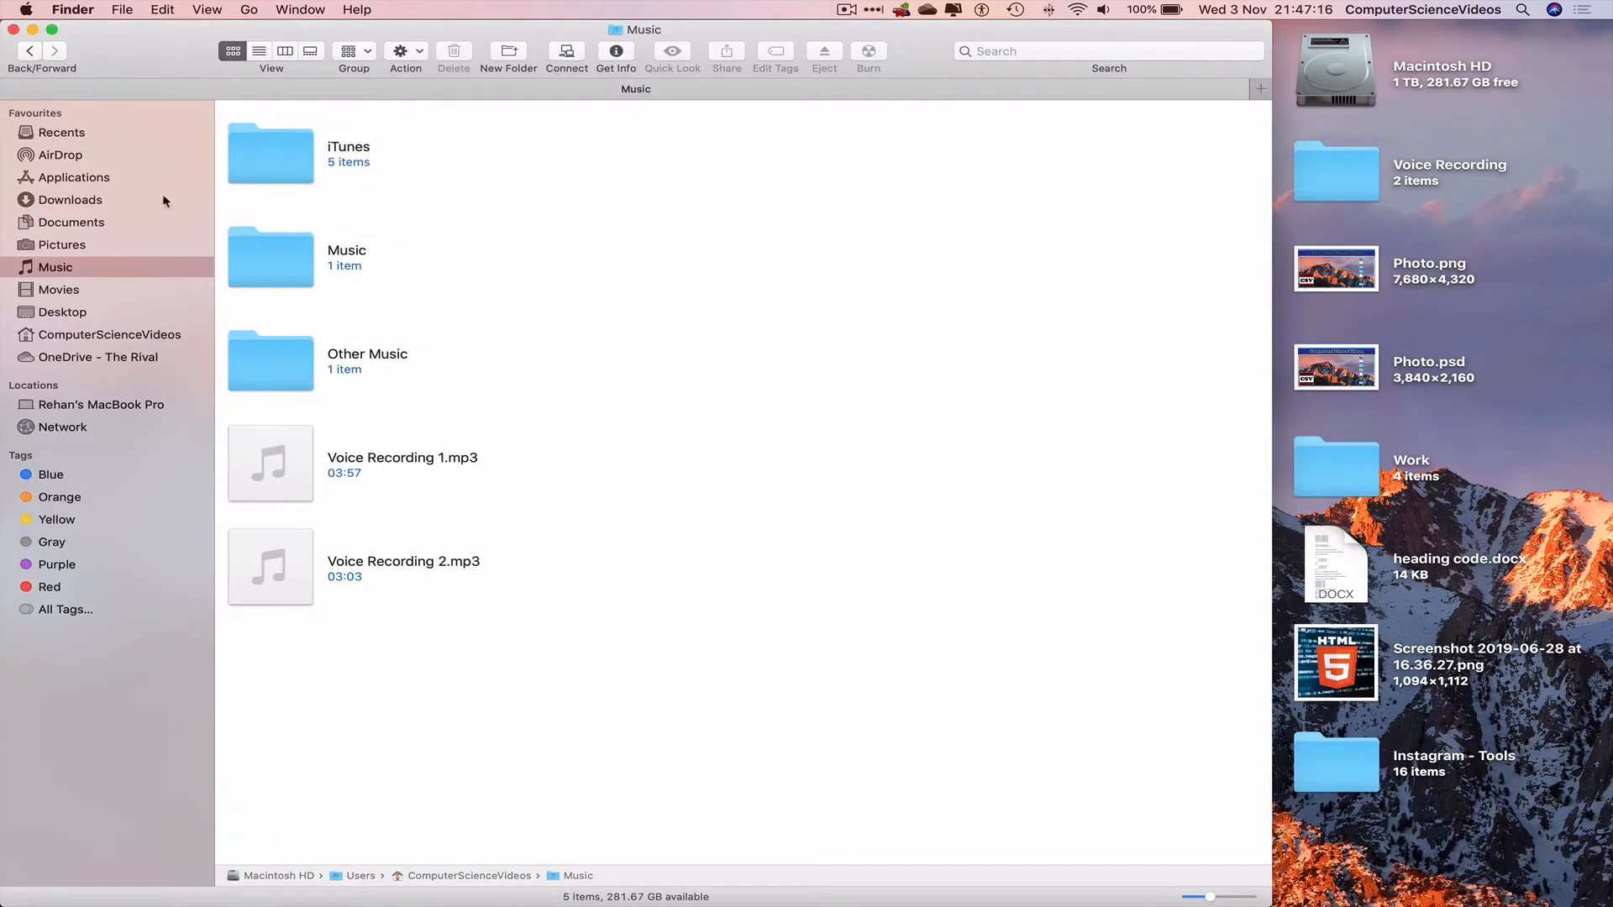
click(62, 155)
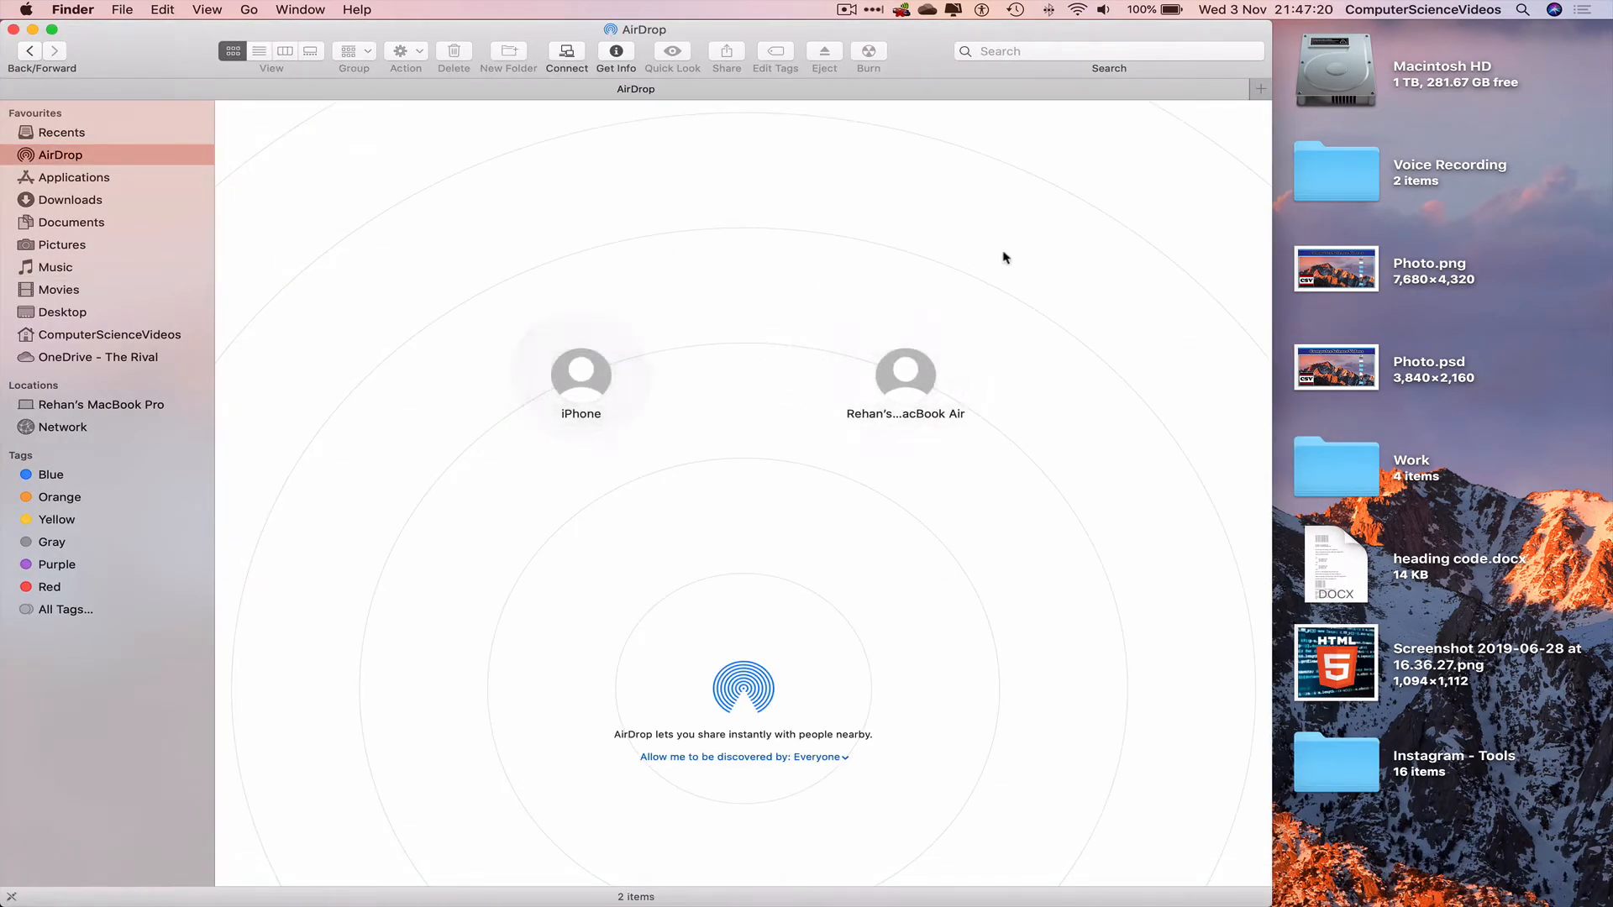
mouse_move(1010, 229)
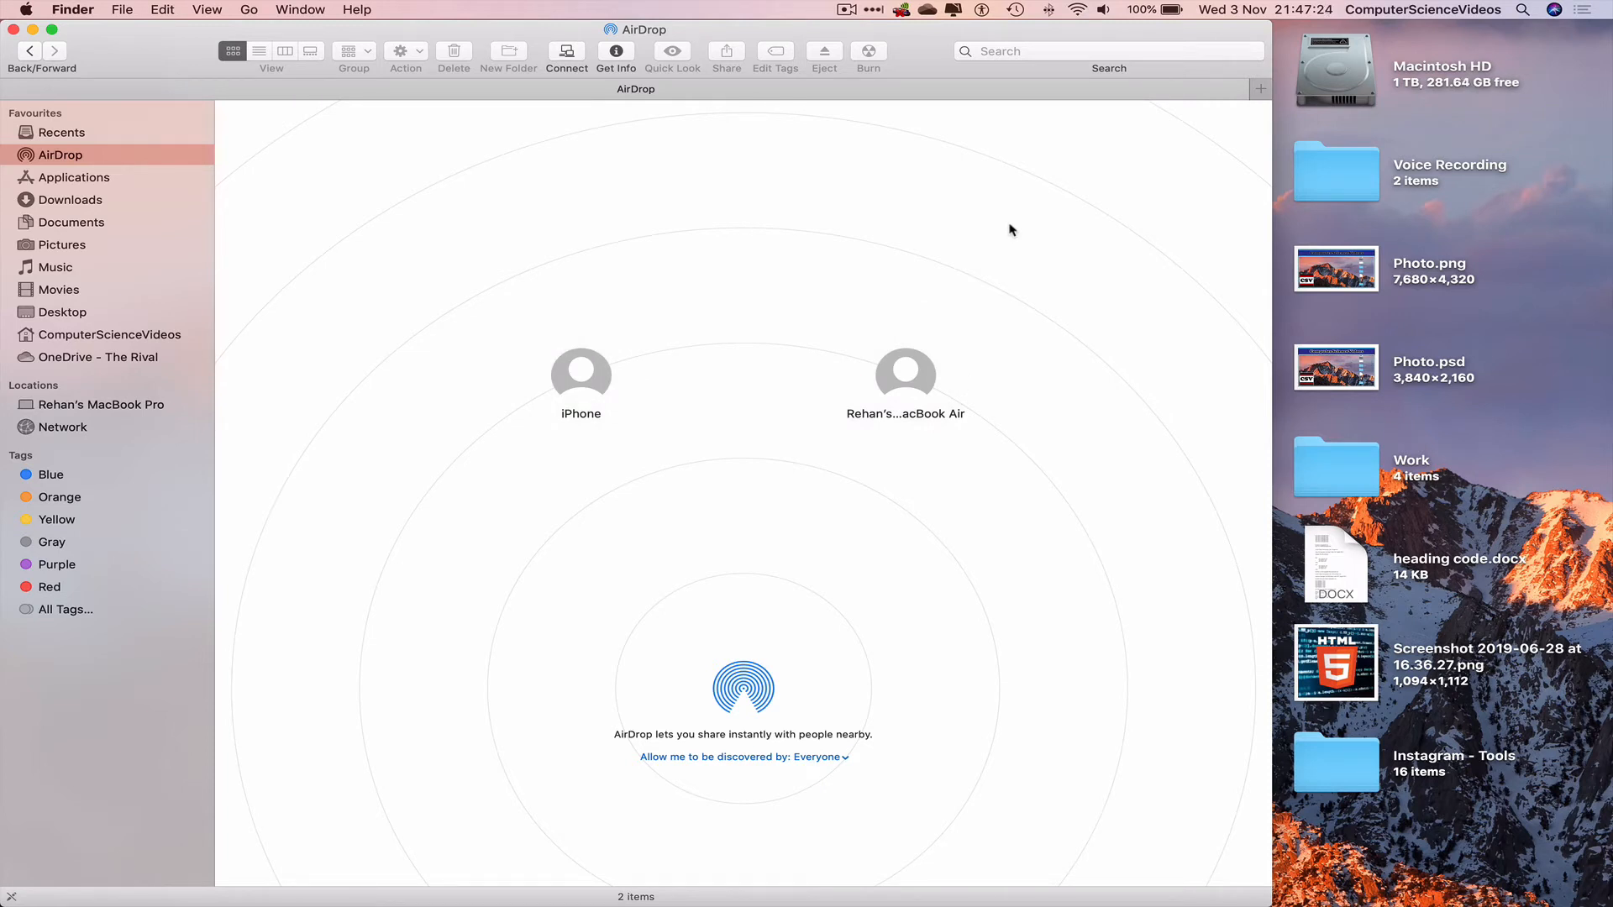
mouse_move(1066, 219)
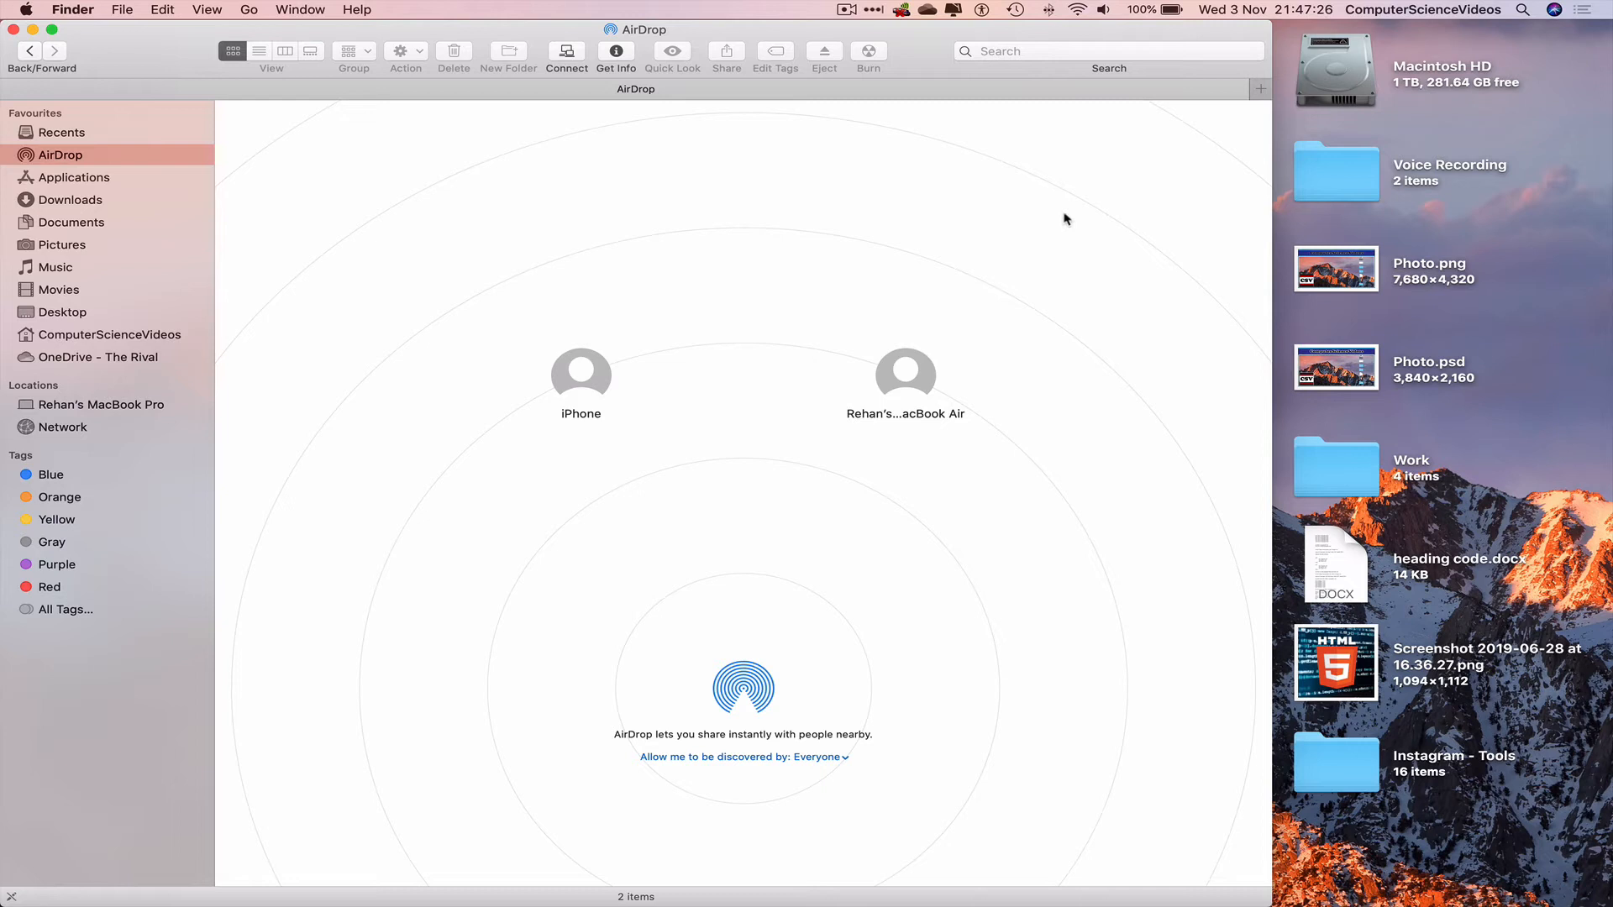
mouse_move(1315, 181)
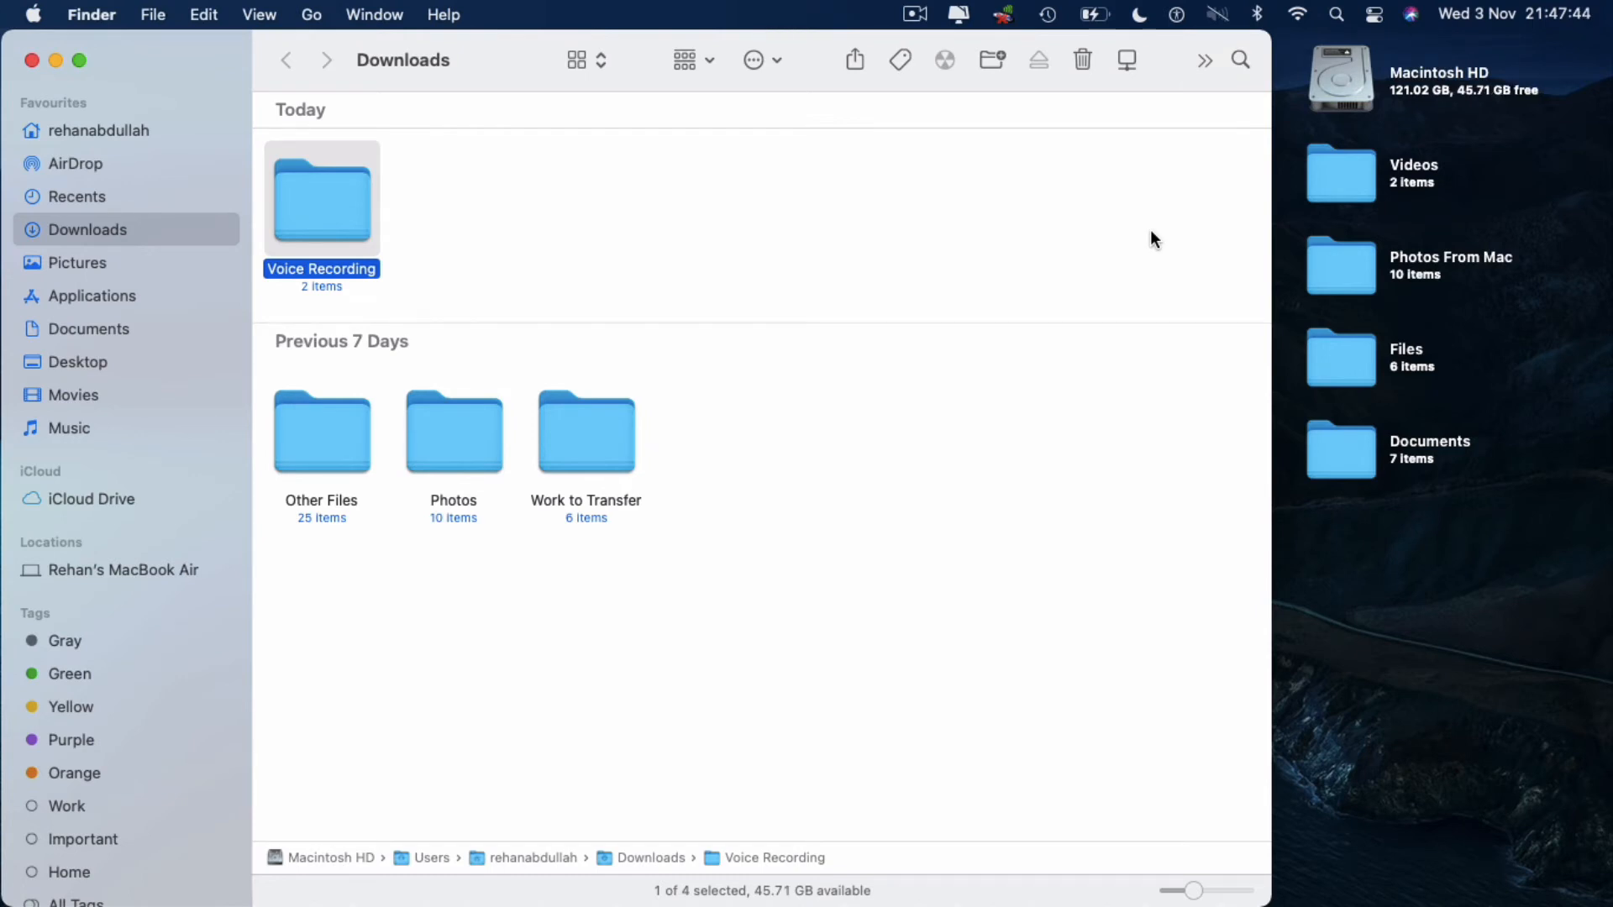
mouse_move(1040, 242)
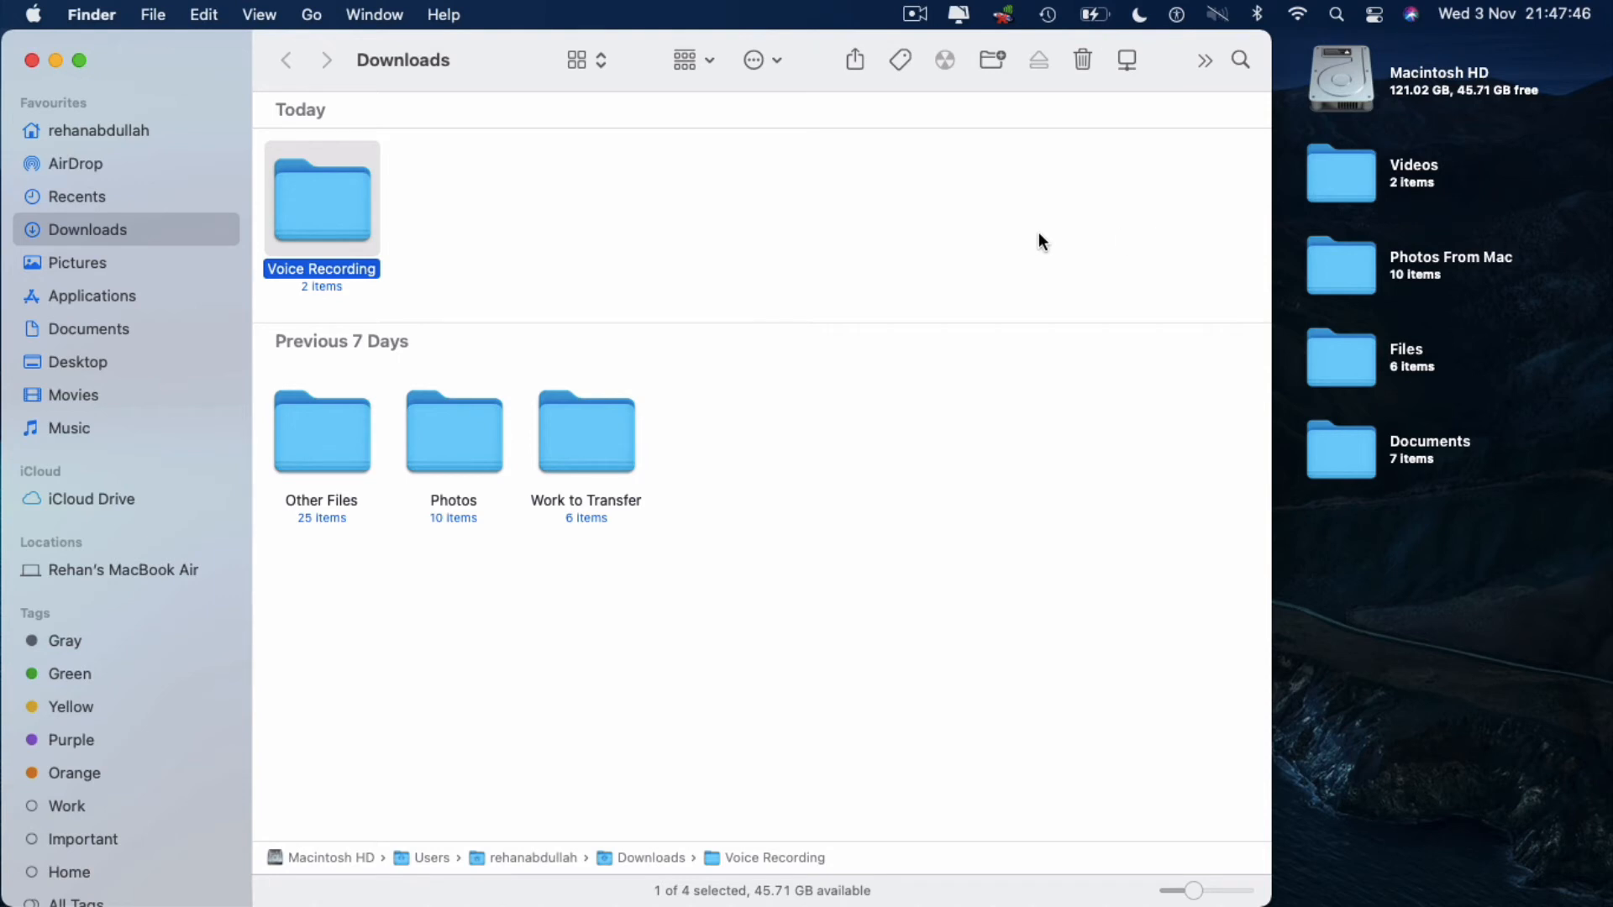
View the received Voice Recording folder in Downloads on the MacBook Air, then close it
double_click(321, 200)
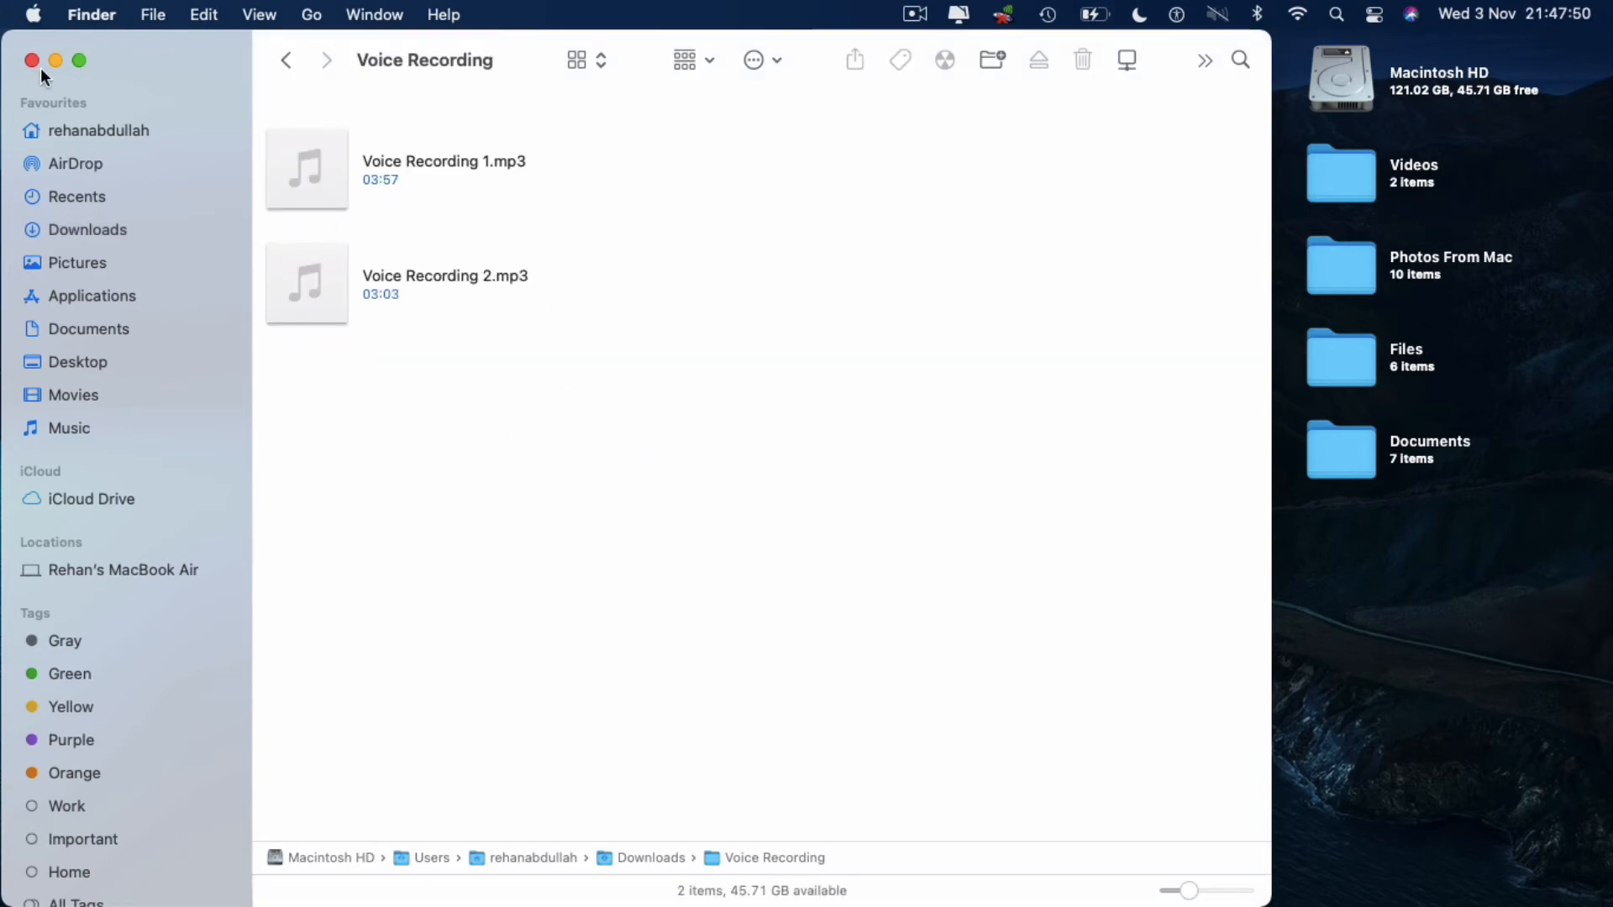
click(31, 59)
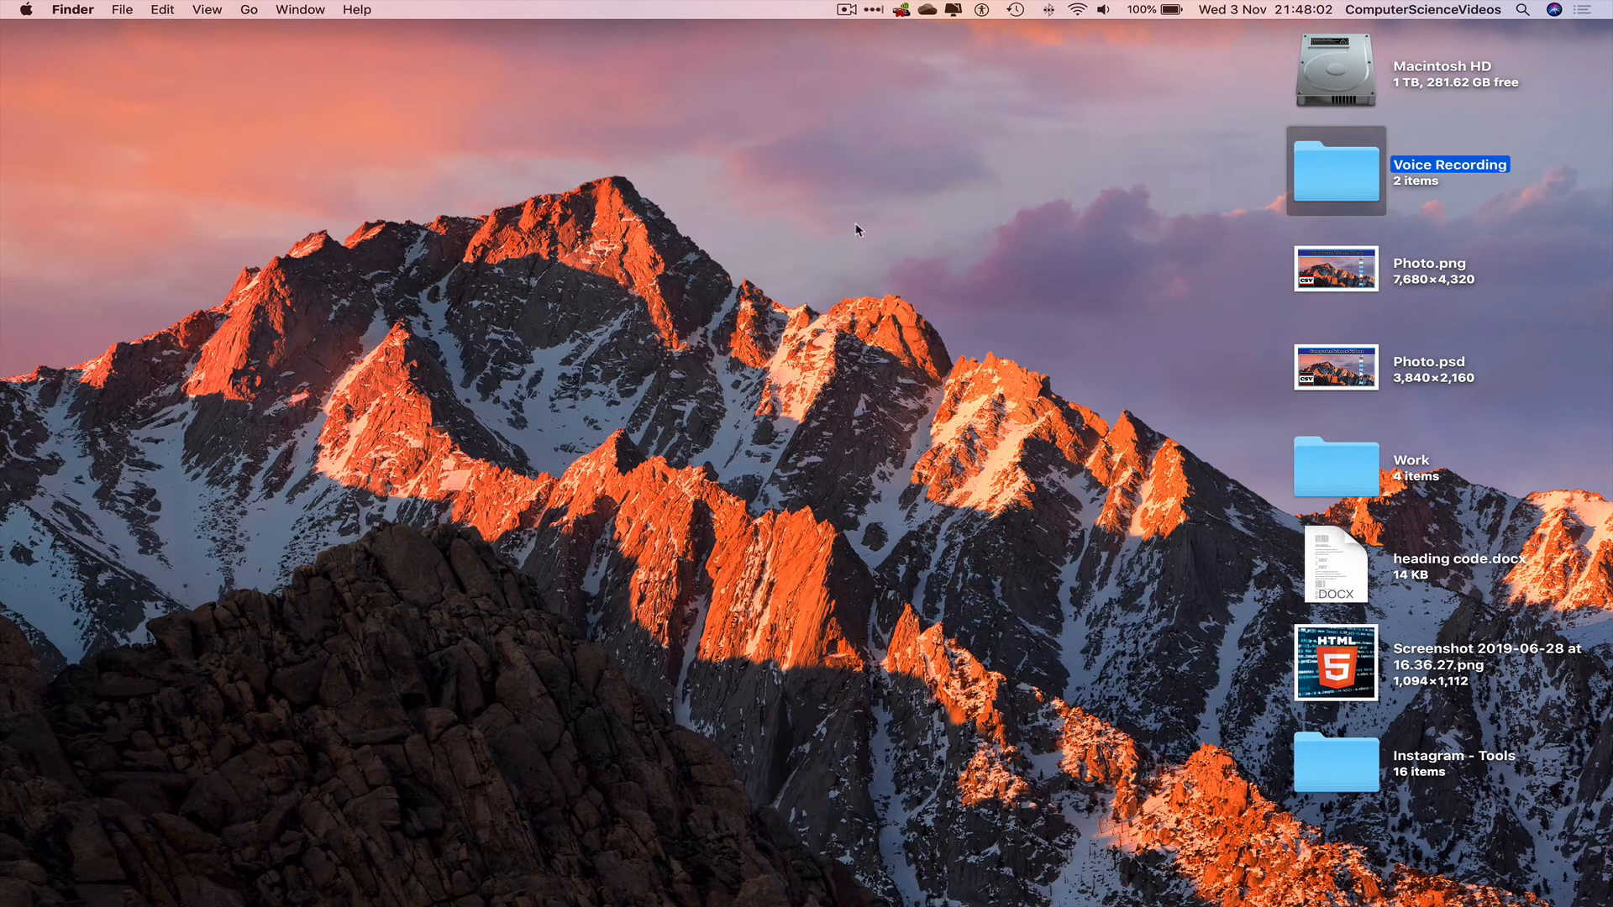
click(903, 252)
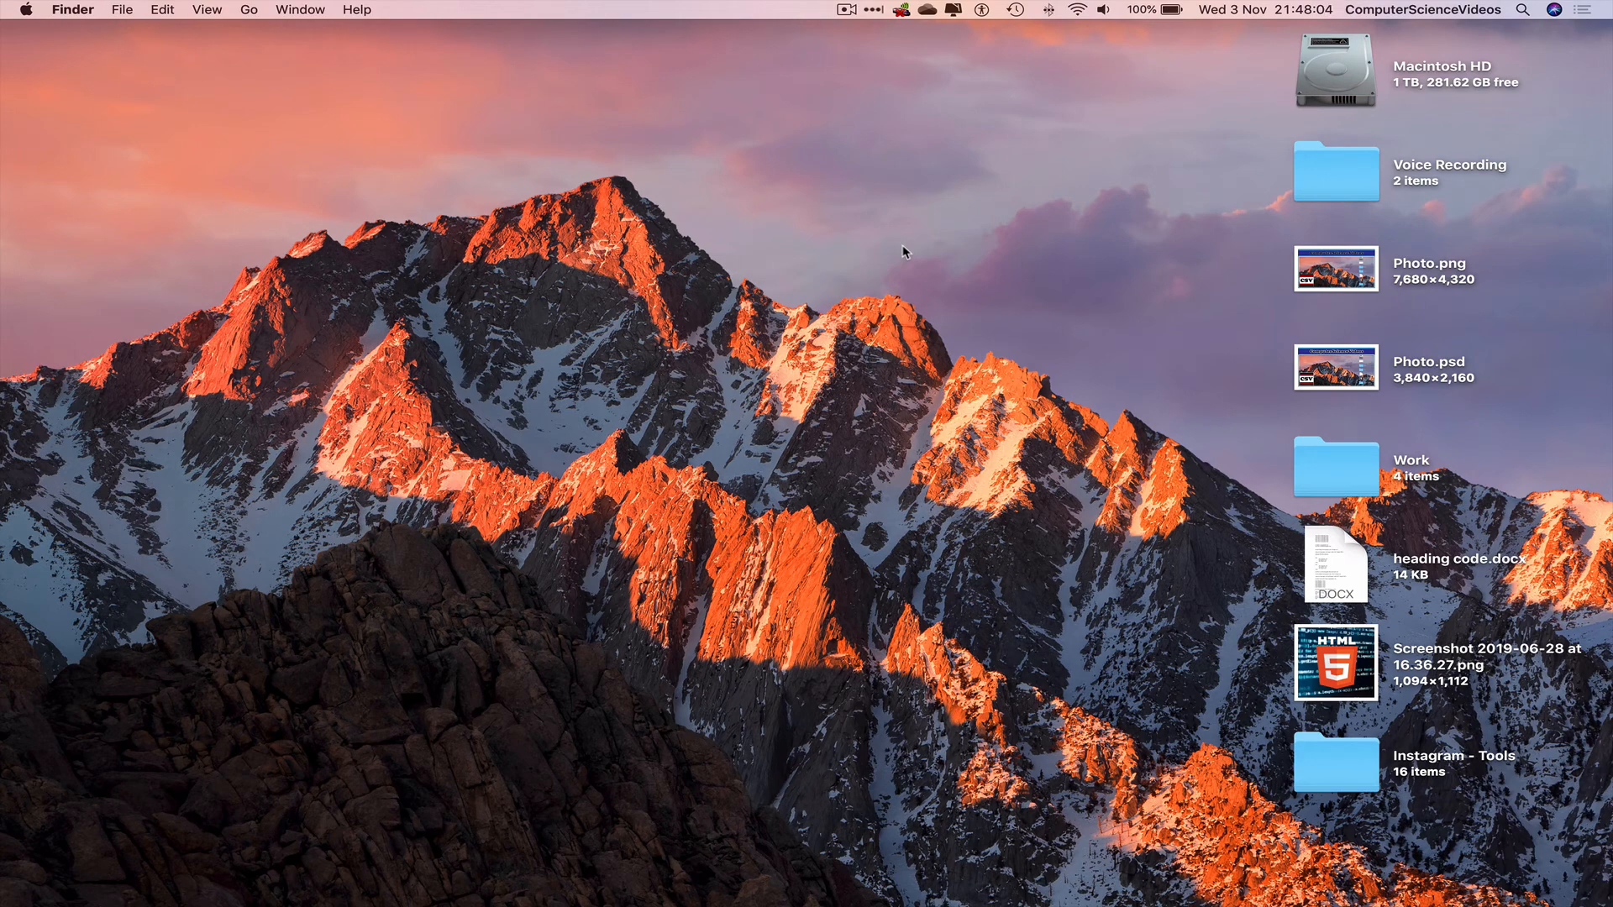